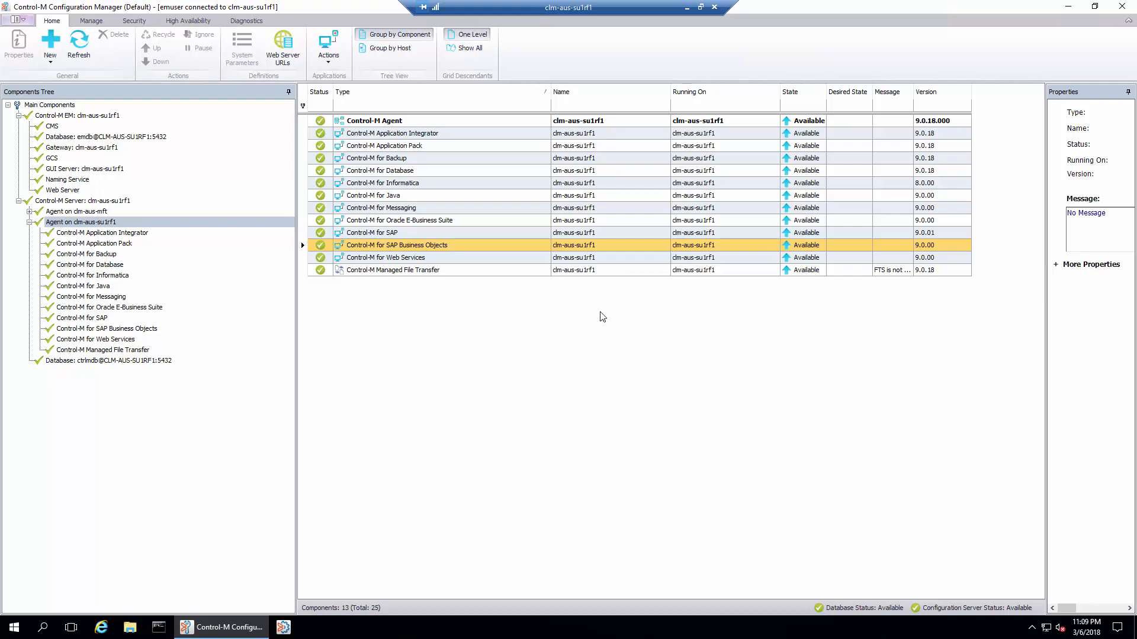
pyautogui.moveTo(464, 253)
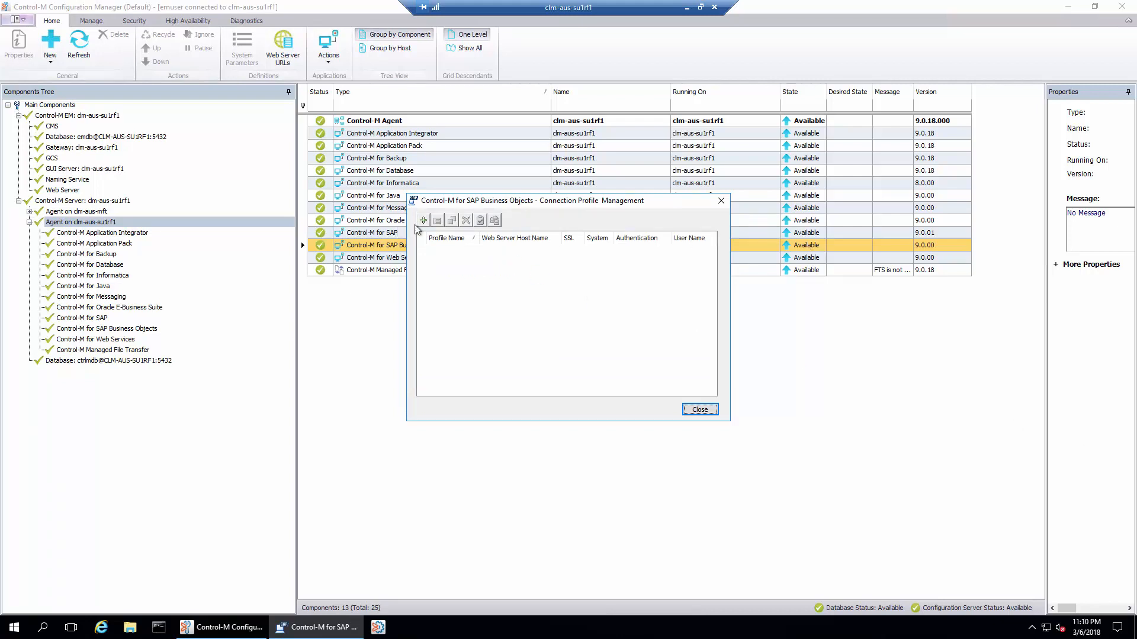
# Add a new connection profile named SAP_BO_TEST and continue to its connection details.
pyautogui.click(424, 220)
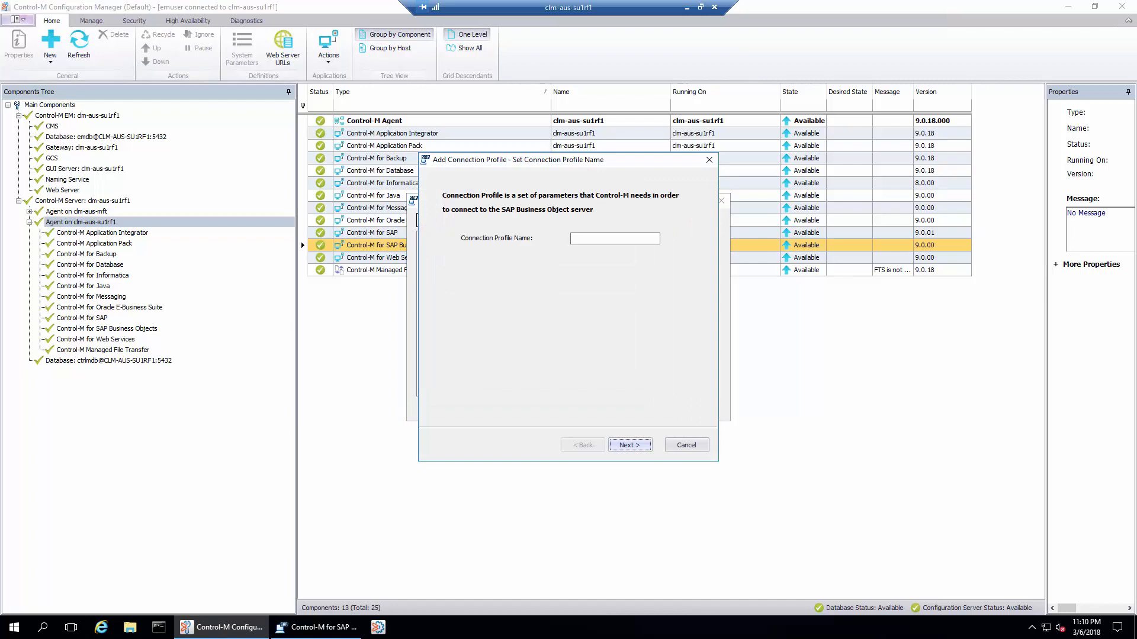
pyautogui.click(613, 238)
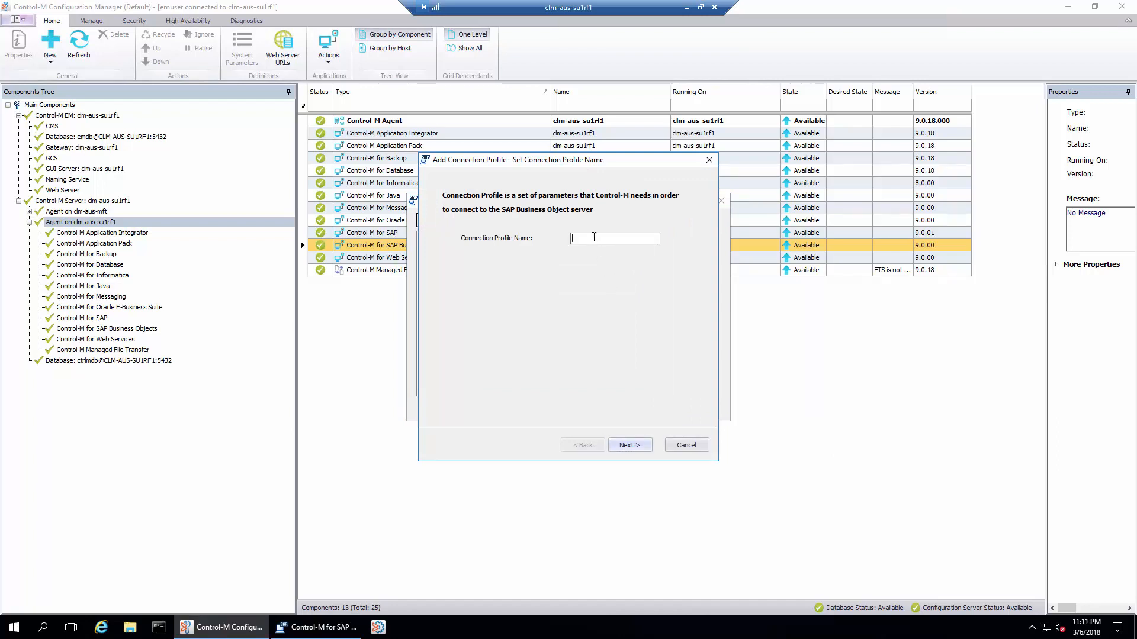
pyautogui.write('SAP_BO_TEST')
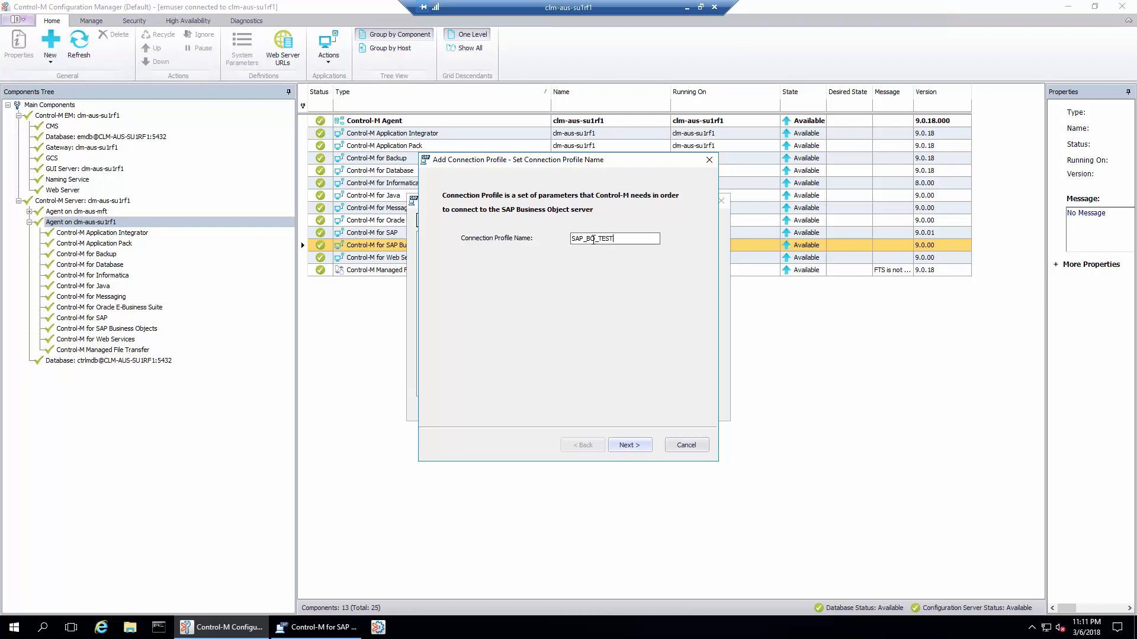
pyautogui.click(628, 444)
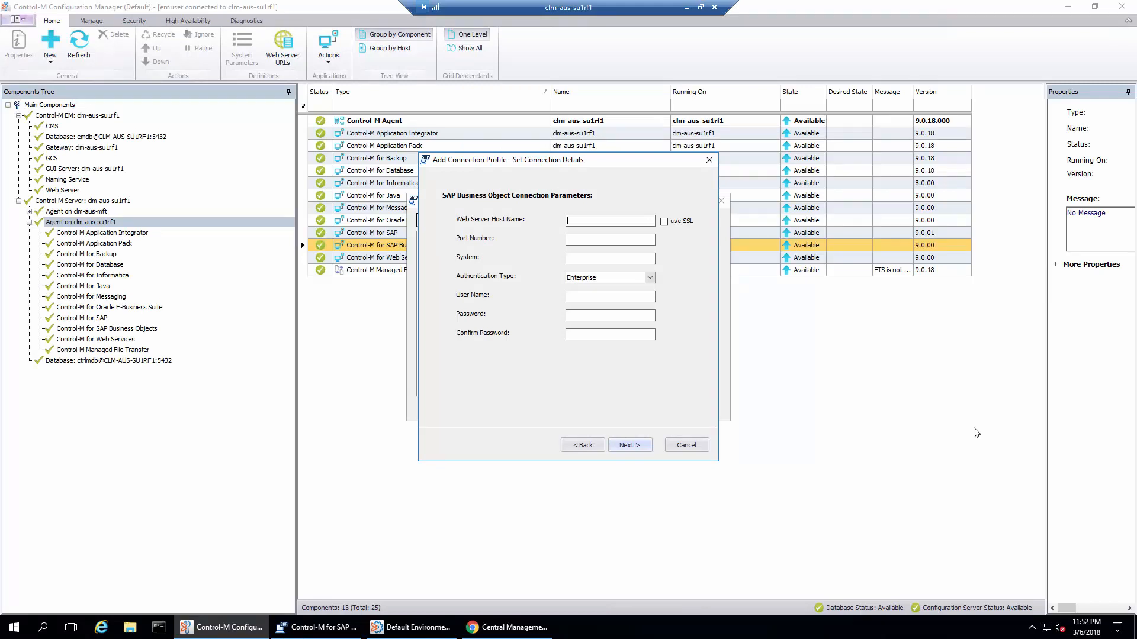
pyautogui.moveTo(971, 433)
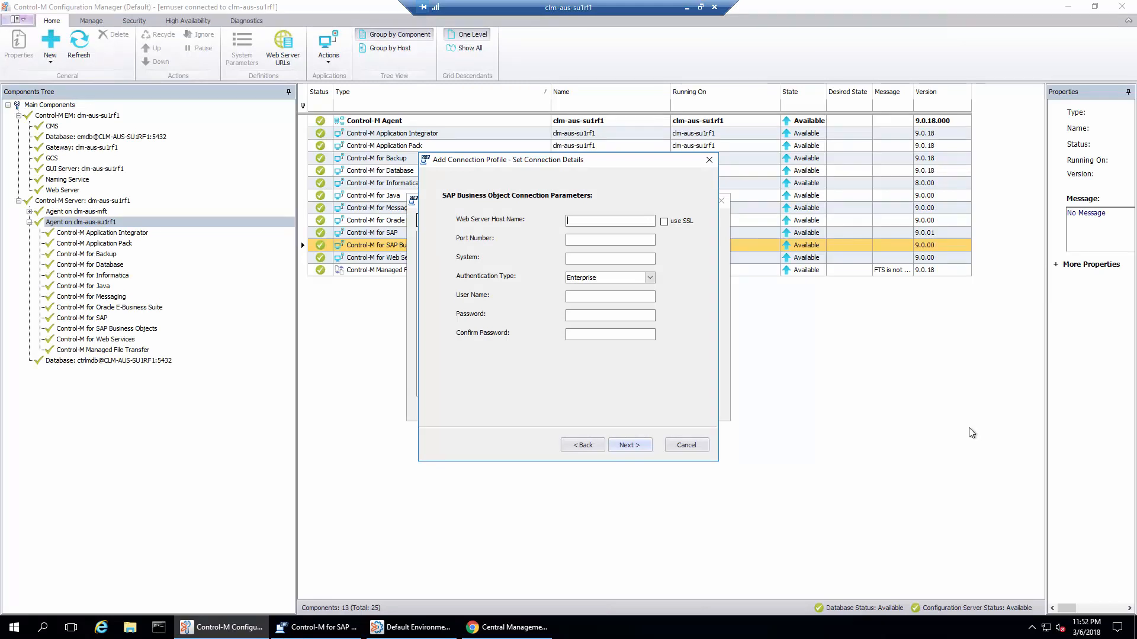
# Set web server host clm-pun-025947, port 8080 and system CLM-PUN-025947:6400.
pyautogui.write('clm-pun-025947')
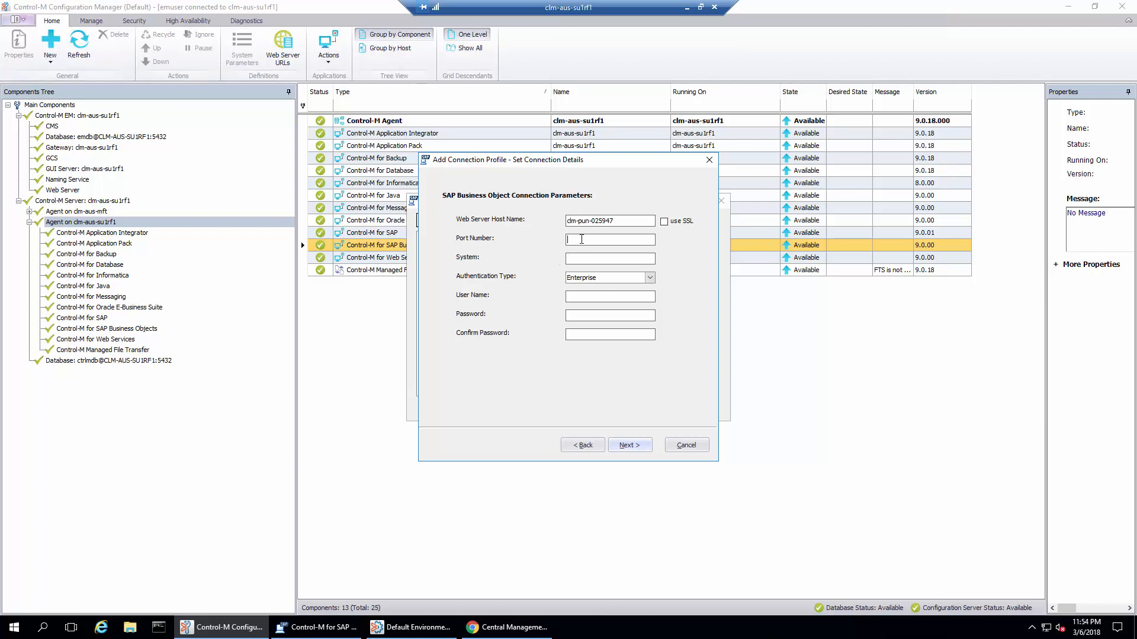
pyautogui.write('8080')
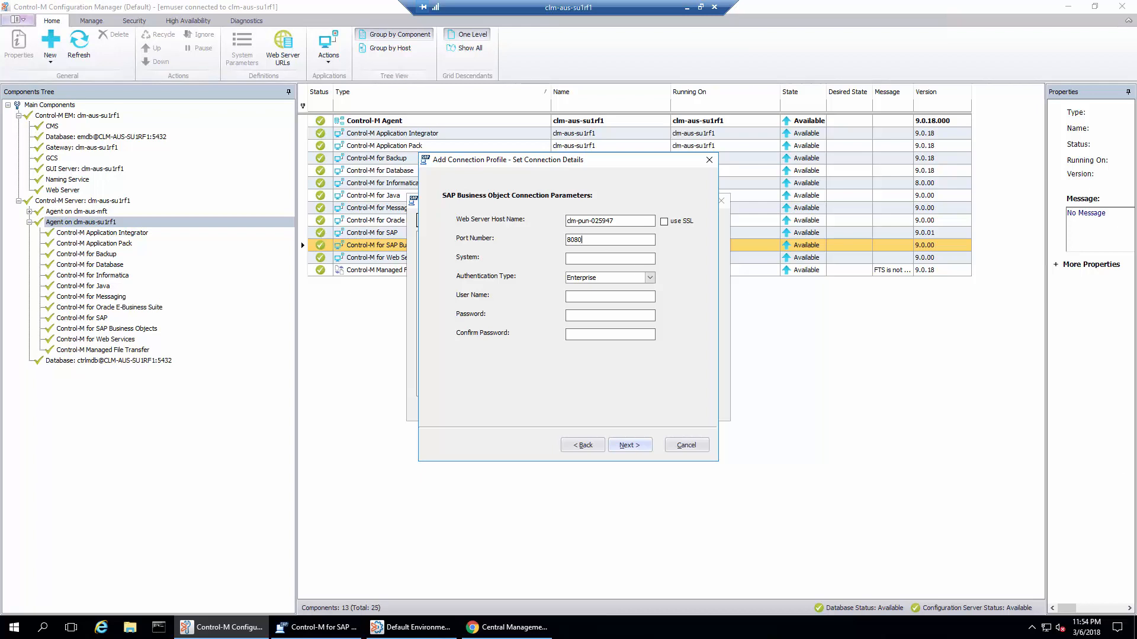
pyautogui.click(609, 260)
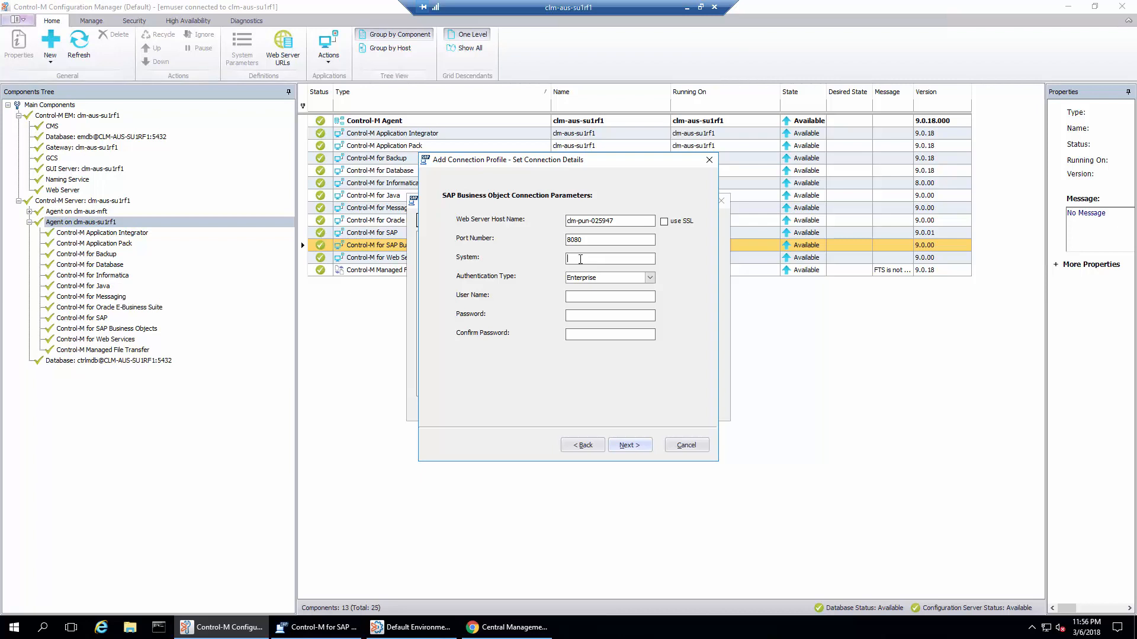
pyautogui.write('CLM-PUN-025947:6400')
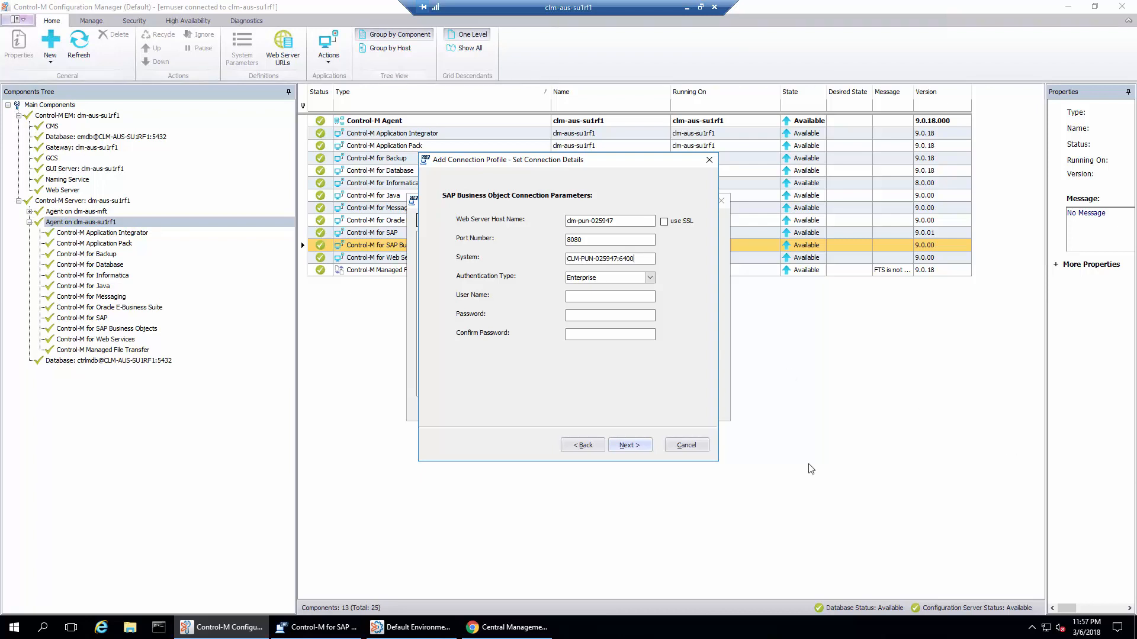
# Set user name lieu with its confirmed password and continue past the connection details.
pyautogui.click(608, 296)
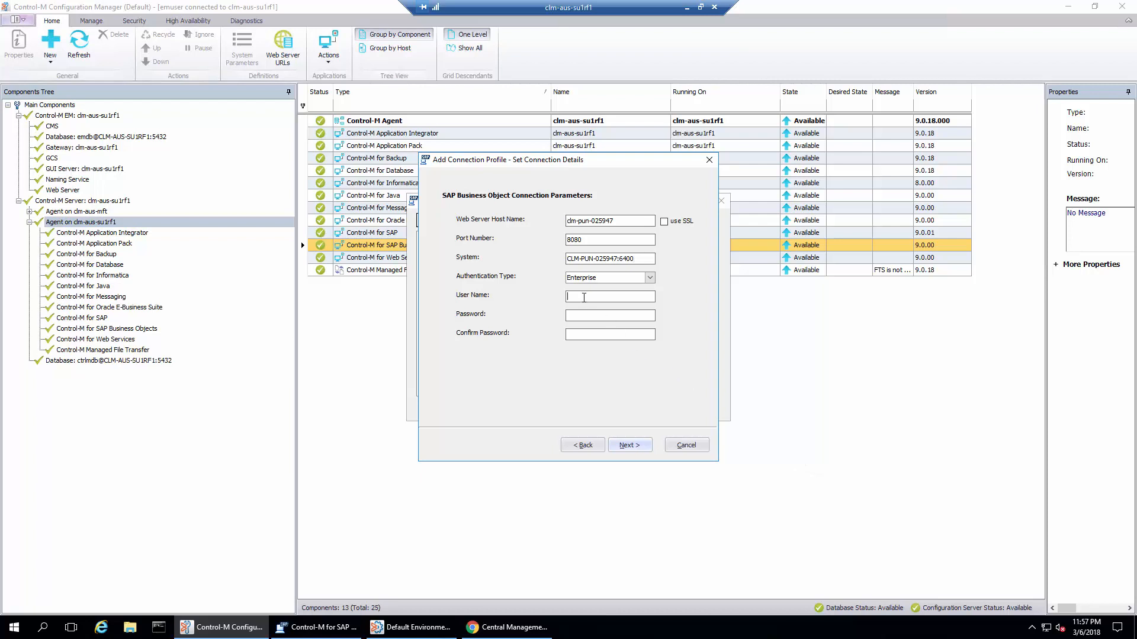
pyautogui.write('l')
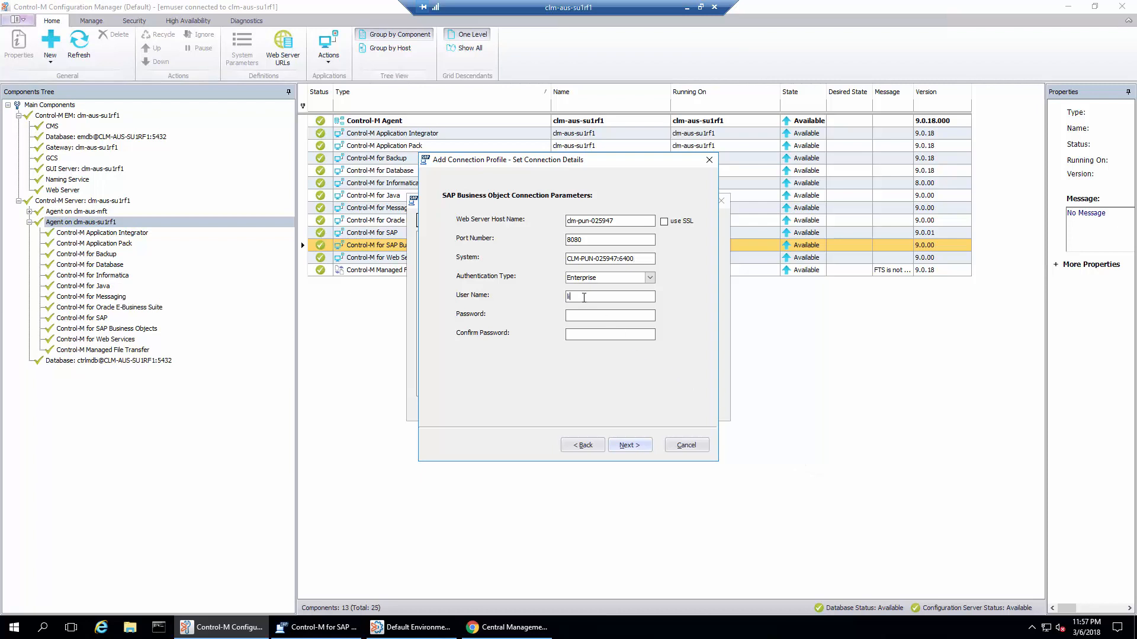
pyautogui.write('lieu')
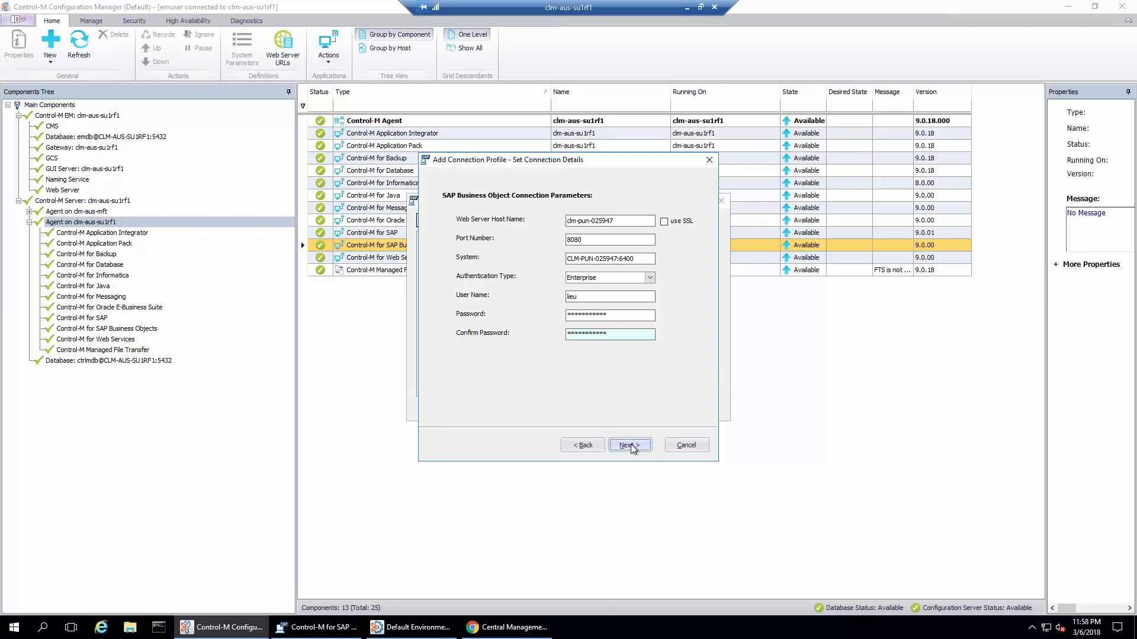
pyautogui.click(628, 446)
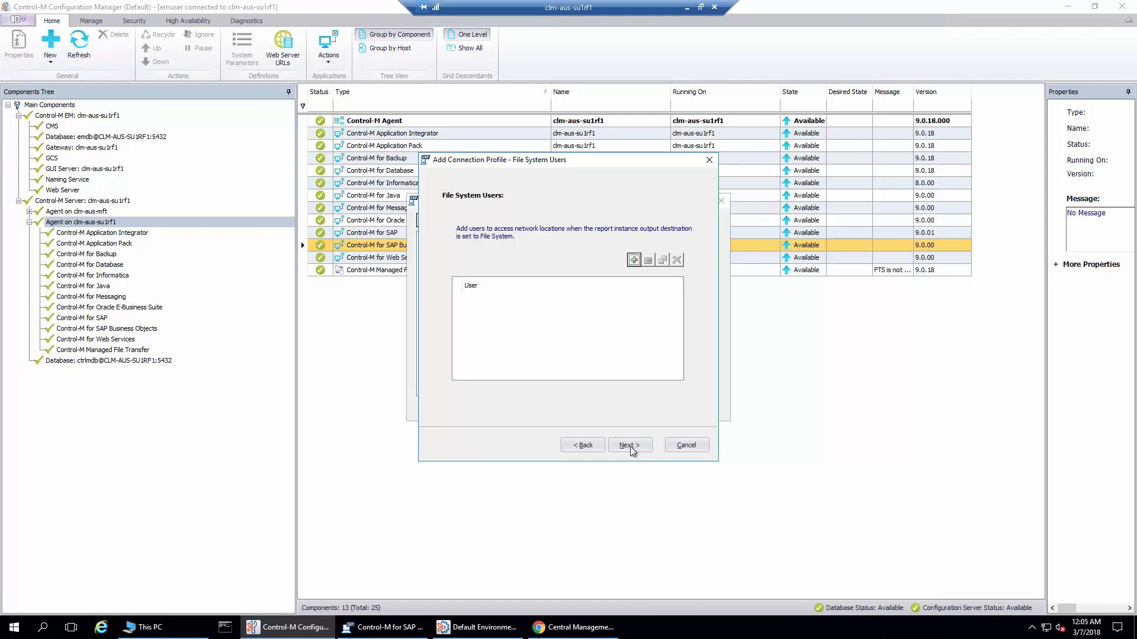
# Leave file system users empty and keep defaults of 100 connections, 5 retries, 300 sec idle.
pyautogui.click(628, 444)
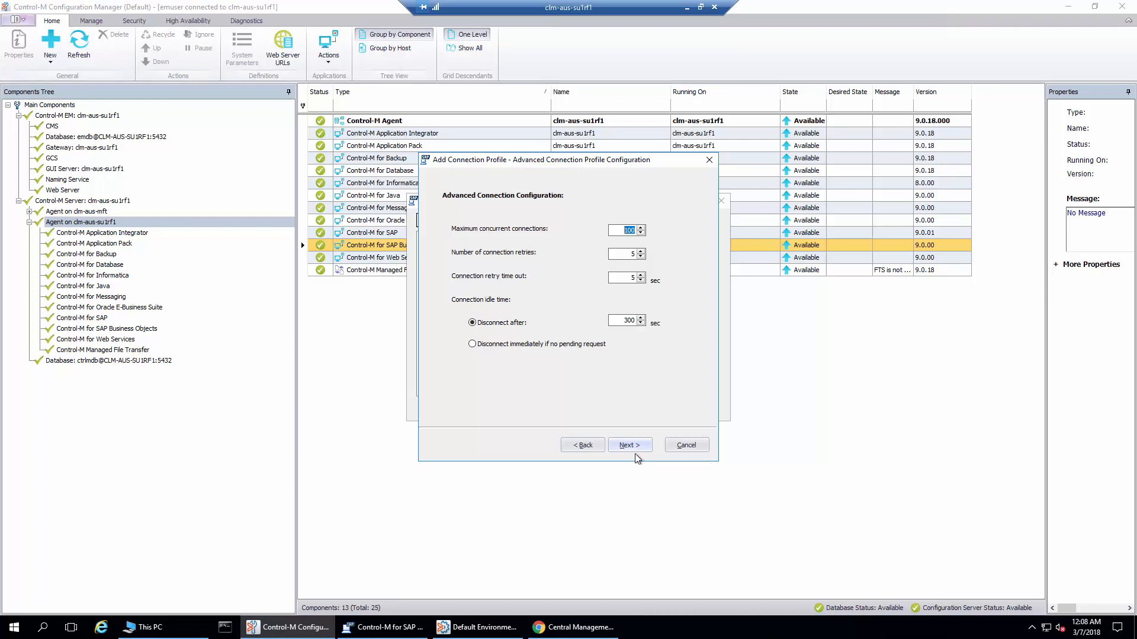
pyautogui.click(629, 444)
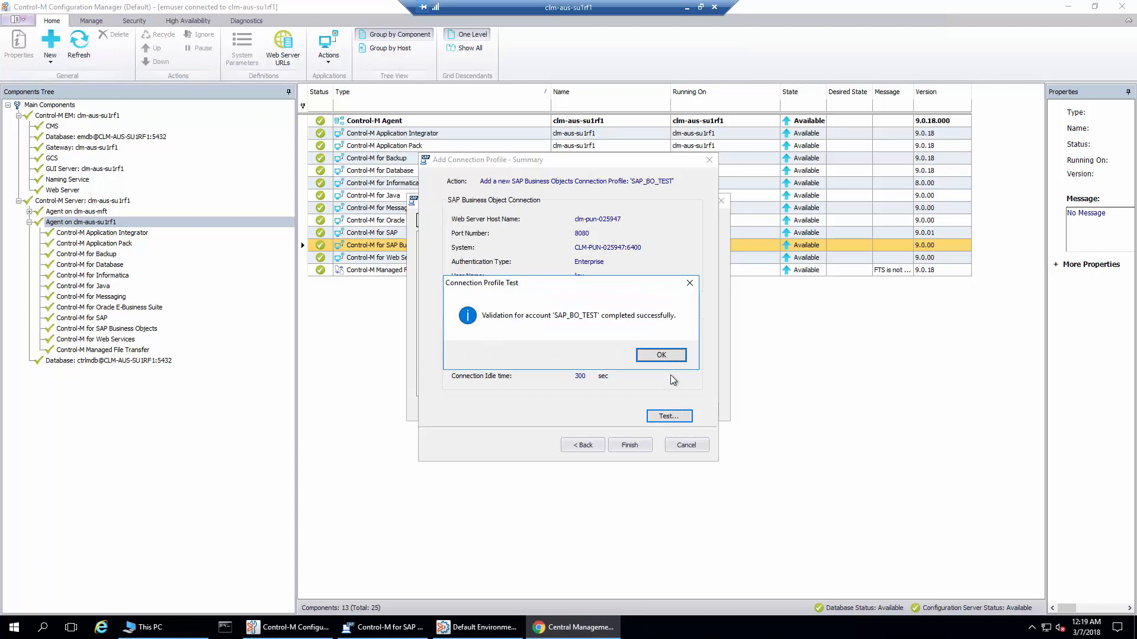
# Acknowledge the successful validation and finish adding the SAP_BO_TEST profile.
pyautogui.click(660, 355)
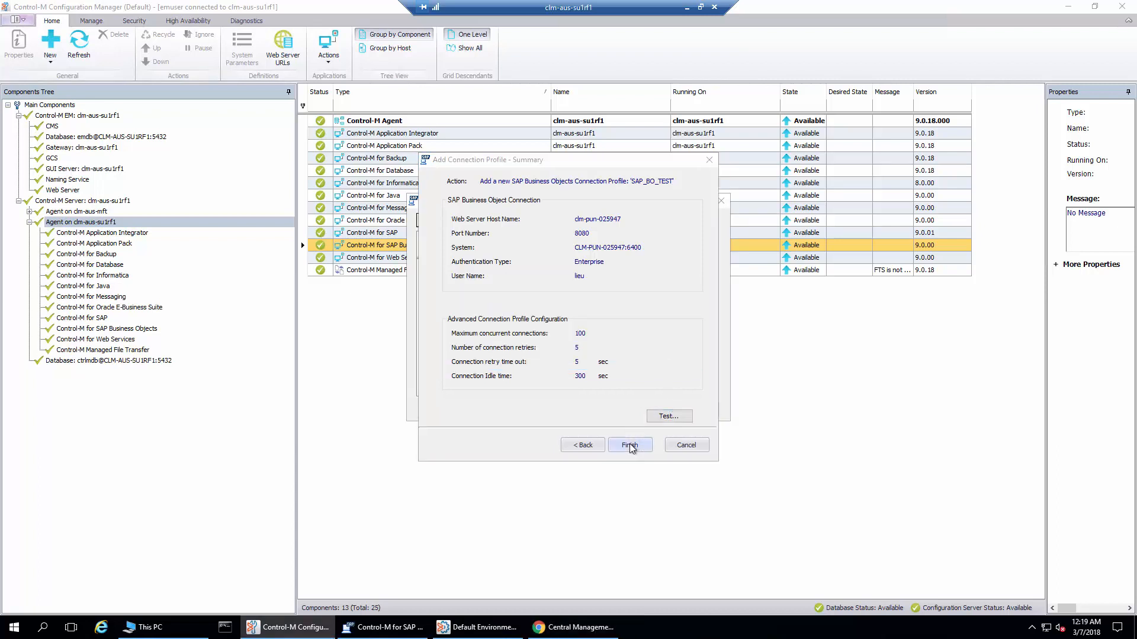
pyautogui.click(627, 444)
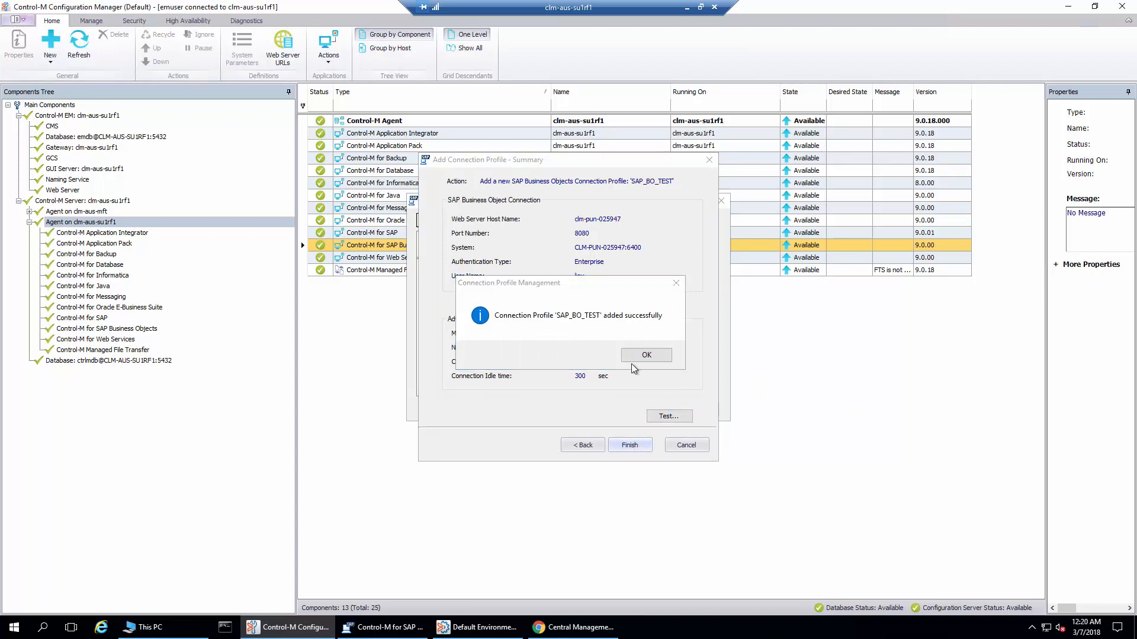
pyautogui.click(646, 354)
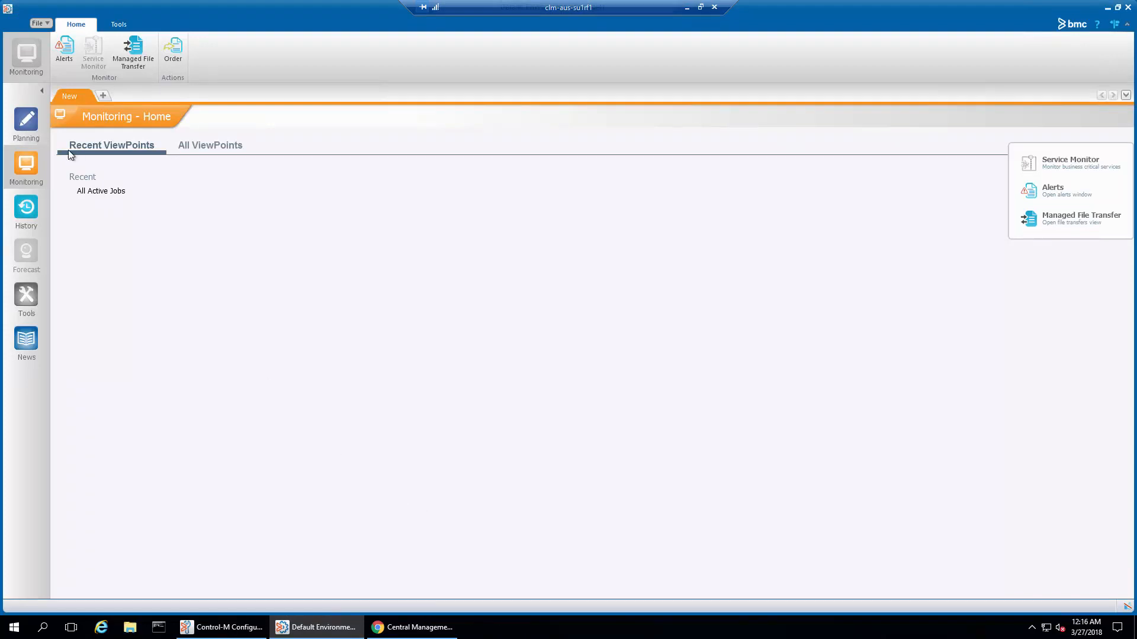
# In Planning, start a blank workspace and place a new SAP Business Objects job in it.
pyautogui.click(25, 120)
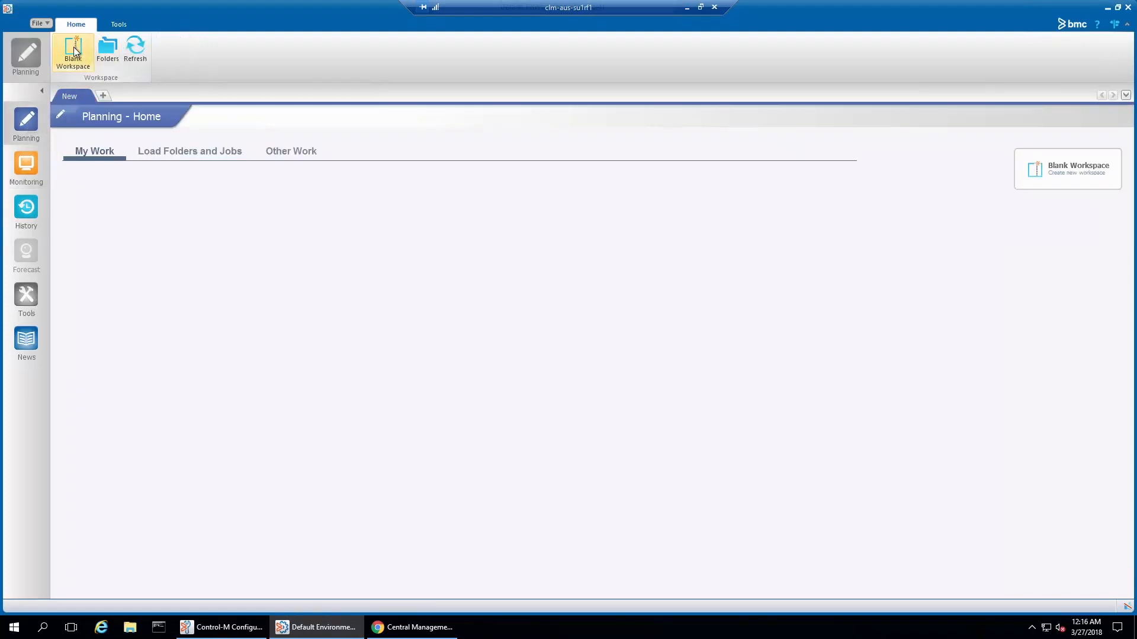
pyautogui.click(72, 53)
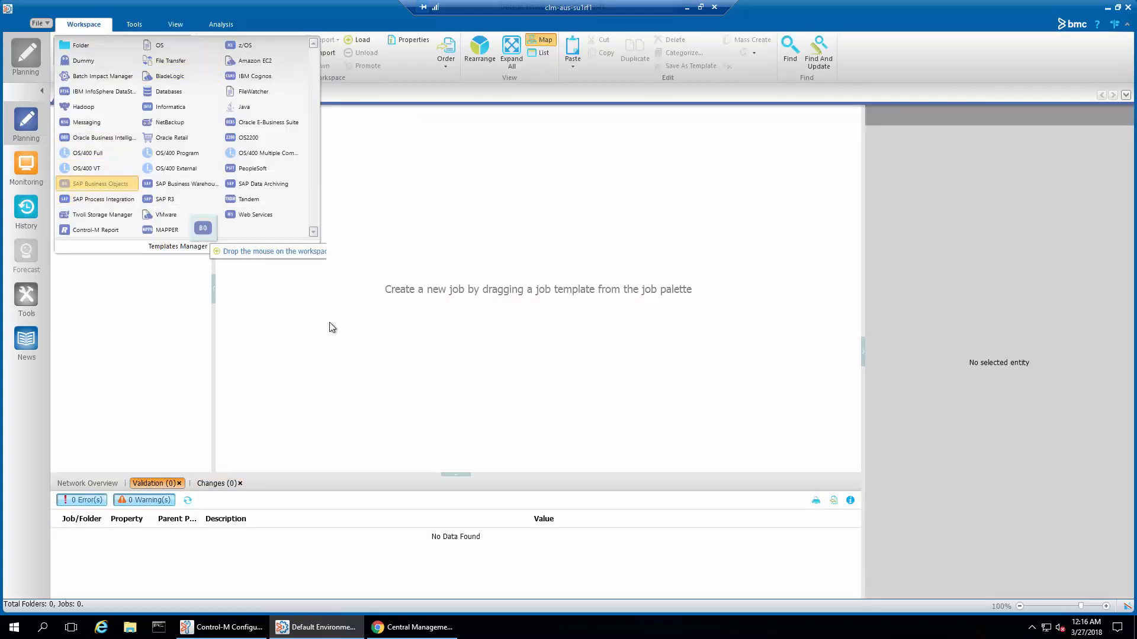
pyautogui.moveTo(96, 183); pyautogui.dragTo(294, 192)
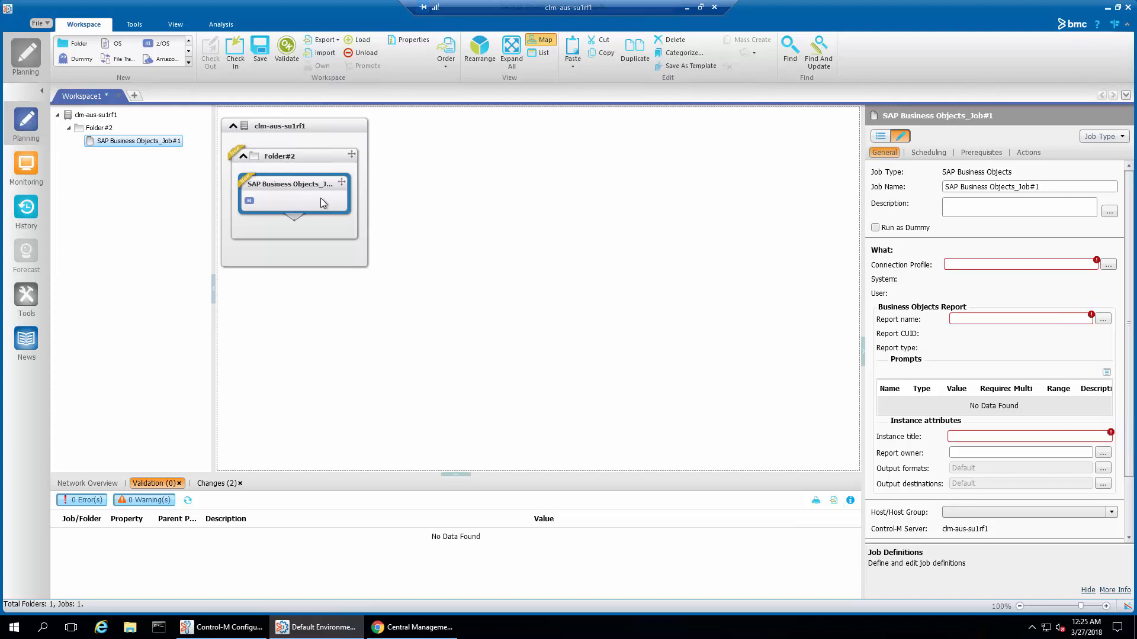
# In the job's full properties, set Host/Host Group to clm-aus-su1rf1.
pyautogui.doubleClick(290, 184)
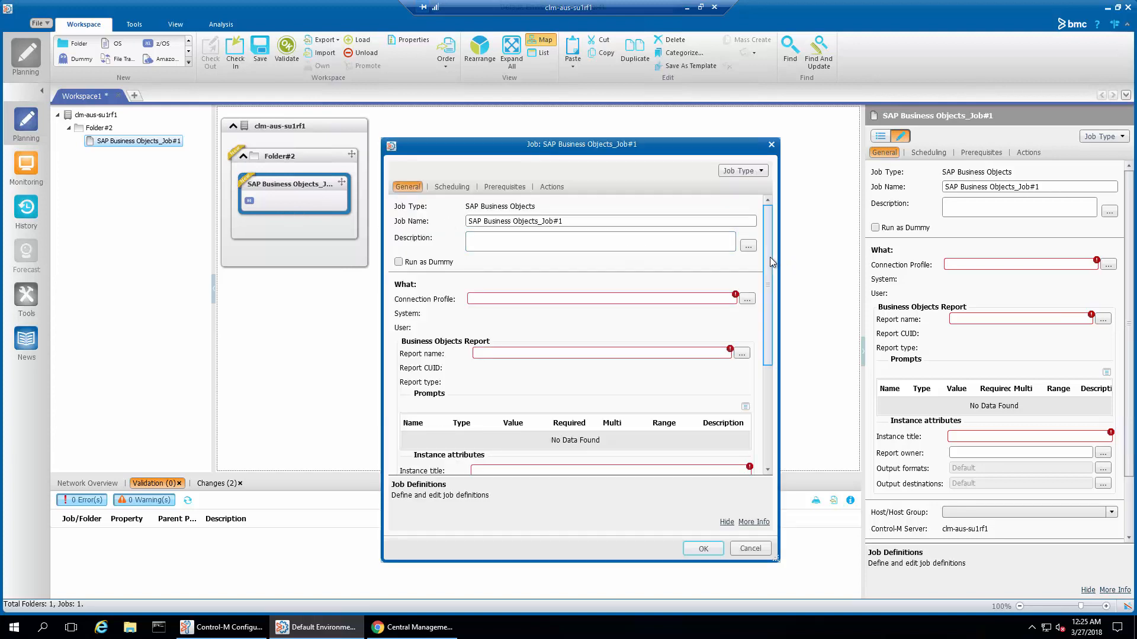
pyautogui.scroll(-3)
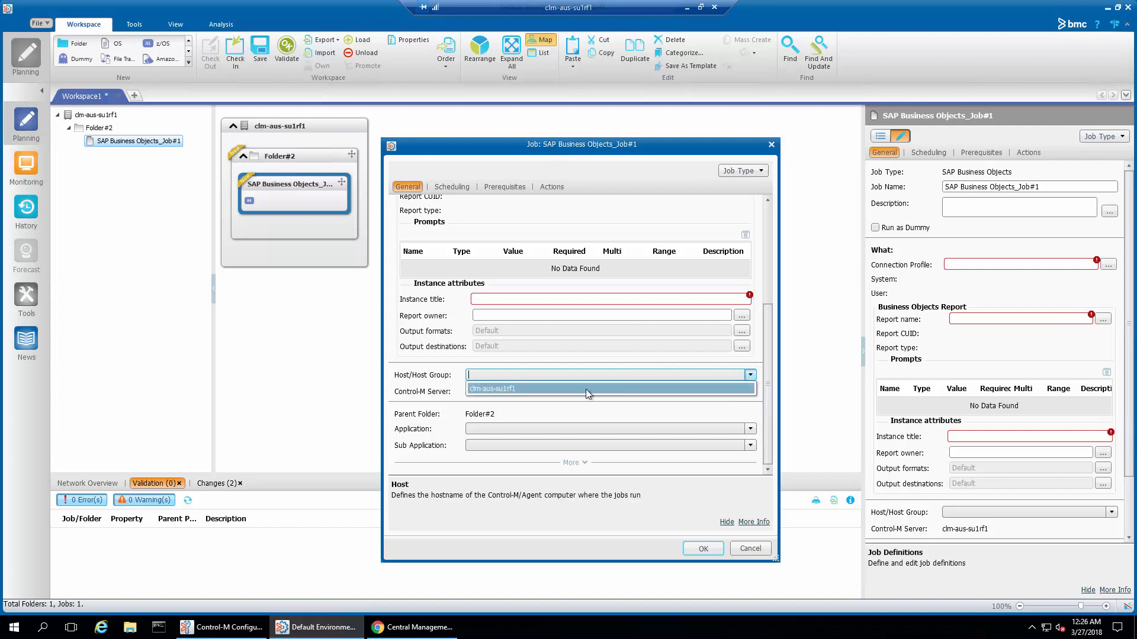
pyautogui.click(492, 388)
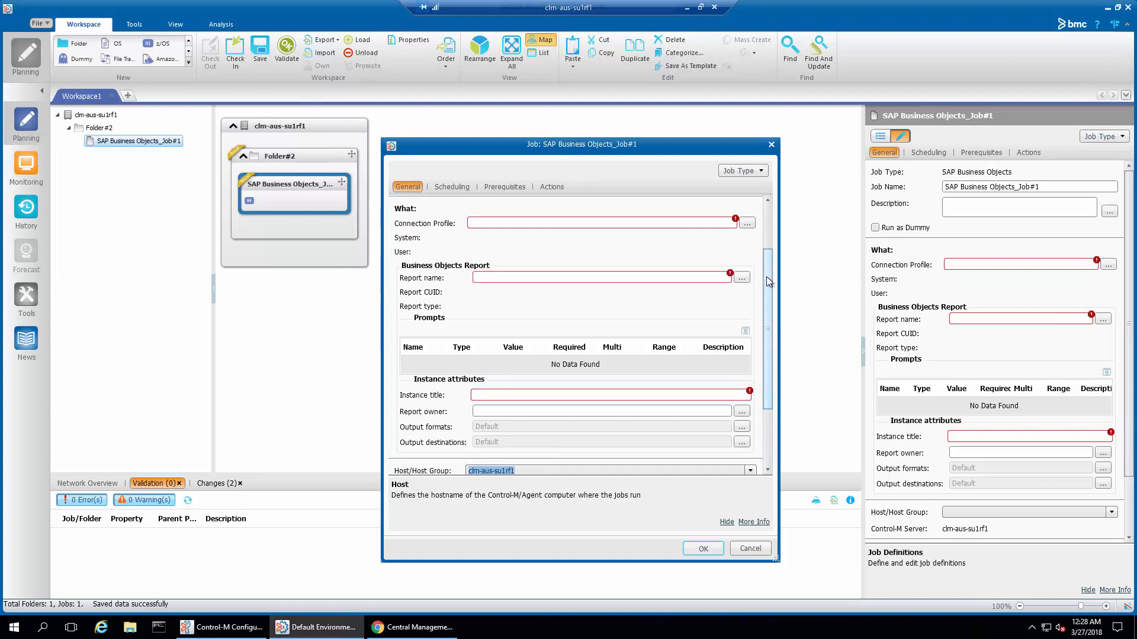
# Select SAP_BO_TEST as the job's connection profile, filling system CLM-PUN-025947:6400 and user lieu.
pyautogui.click(748, 223)
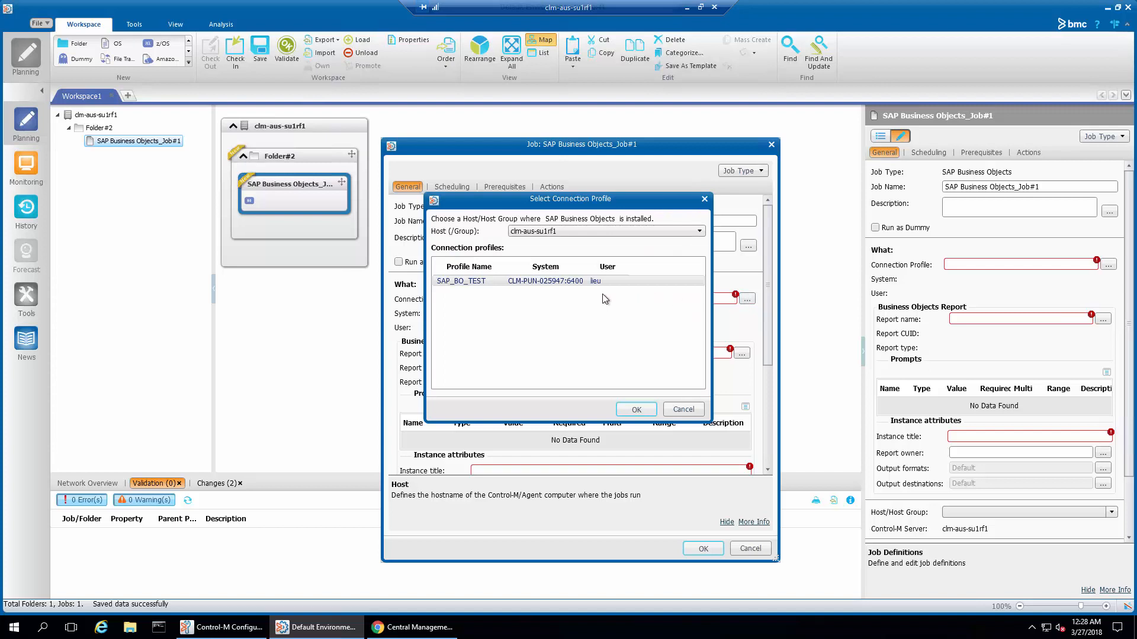
pyautogui.click(543, 282)
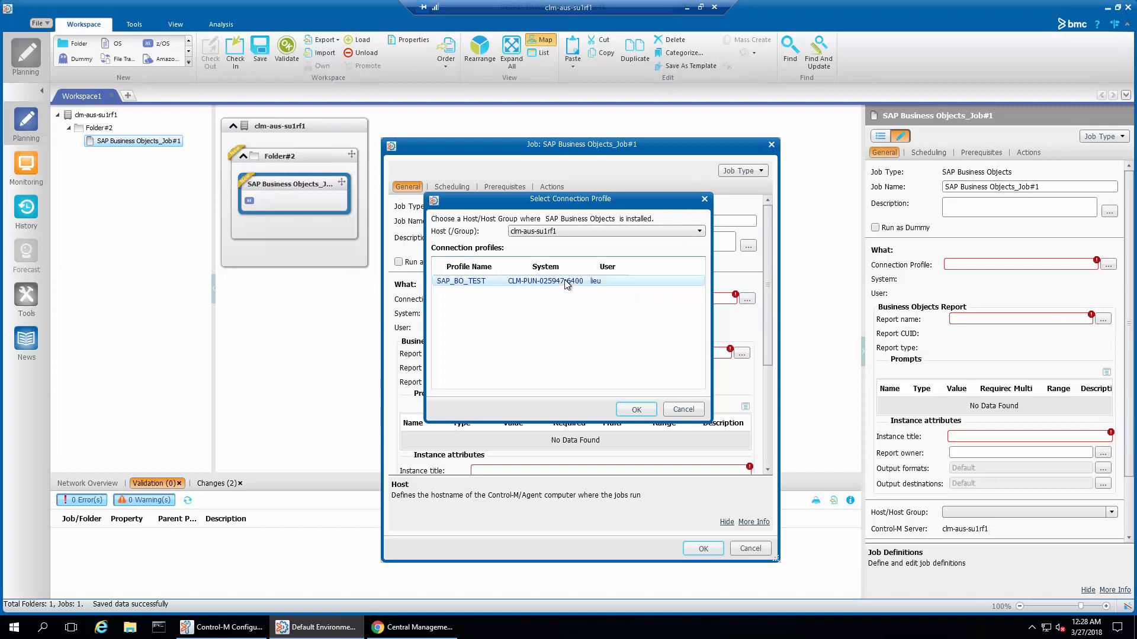
pyautogui.click(635, 408)
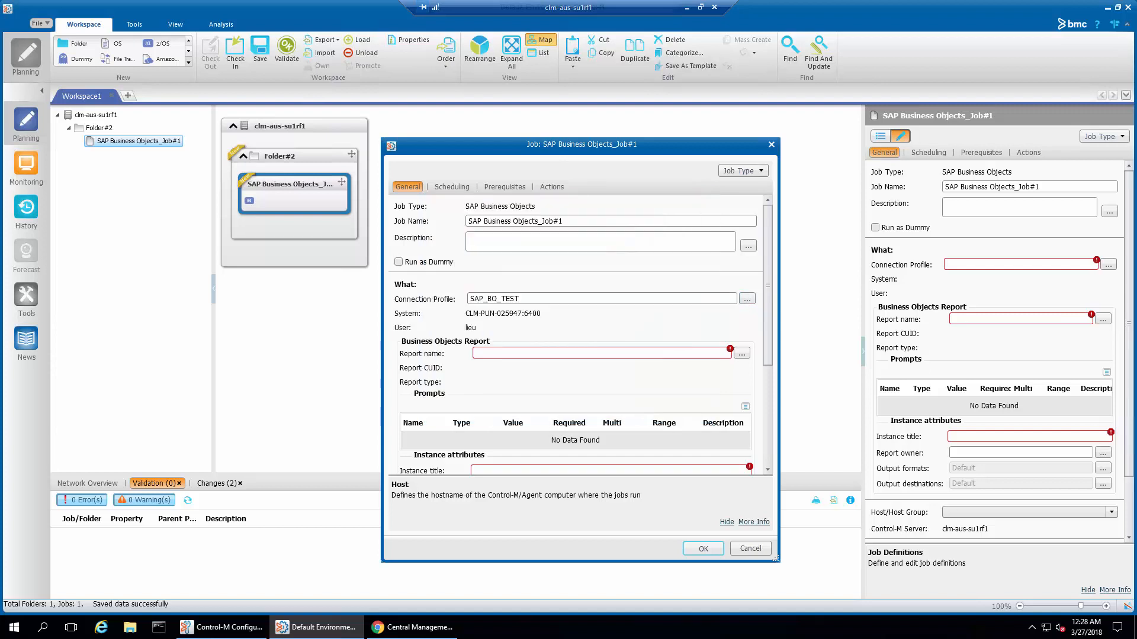
pyautogui.scroll(-3)
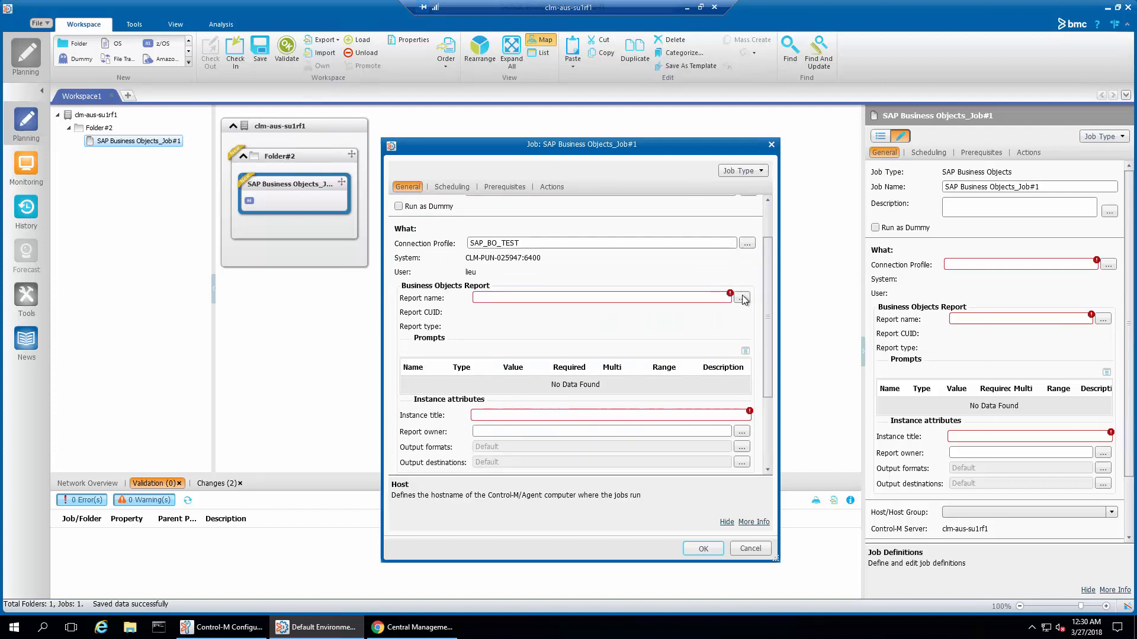
# Browse for the report down to /User Folders/lieu/~WebIntelligence listing three Sections Demo reports.
pyautogui.click(743, 298)
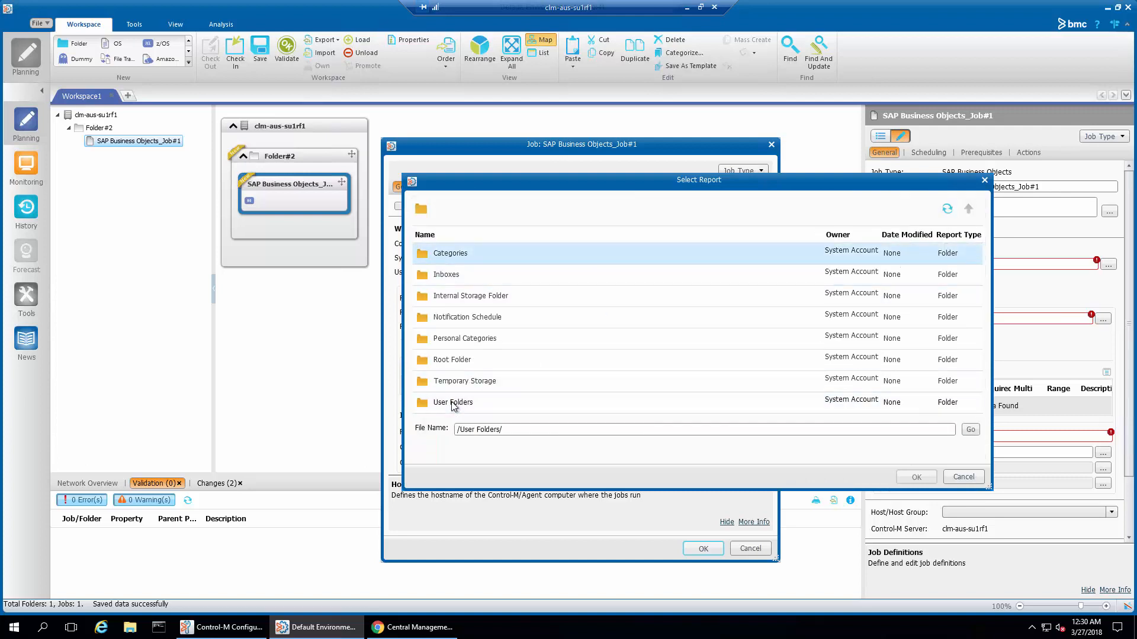
pyautogui.doubleClick(452, 403)
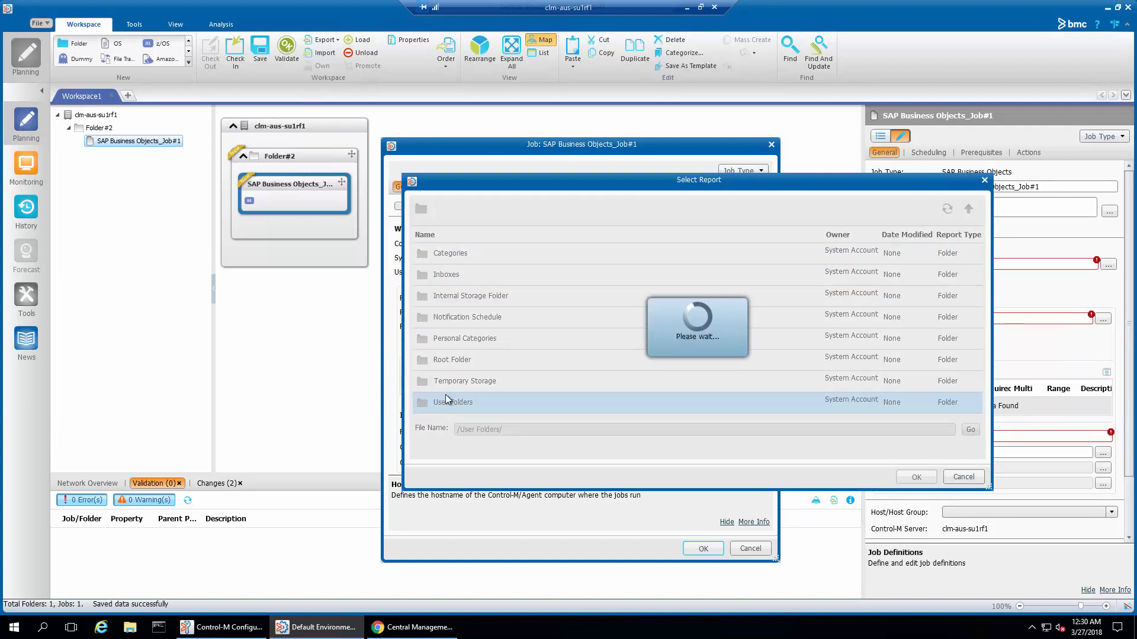
pyautogui.doubleClick(453, 401)
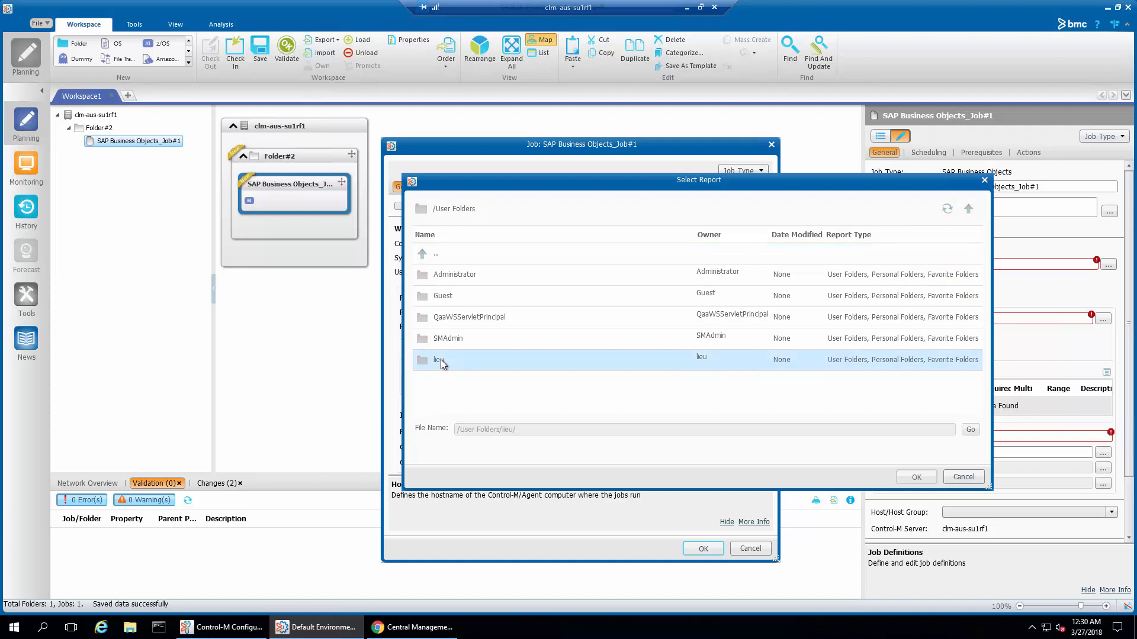
pyautogui.doubleClick(436, 360)
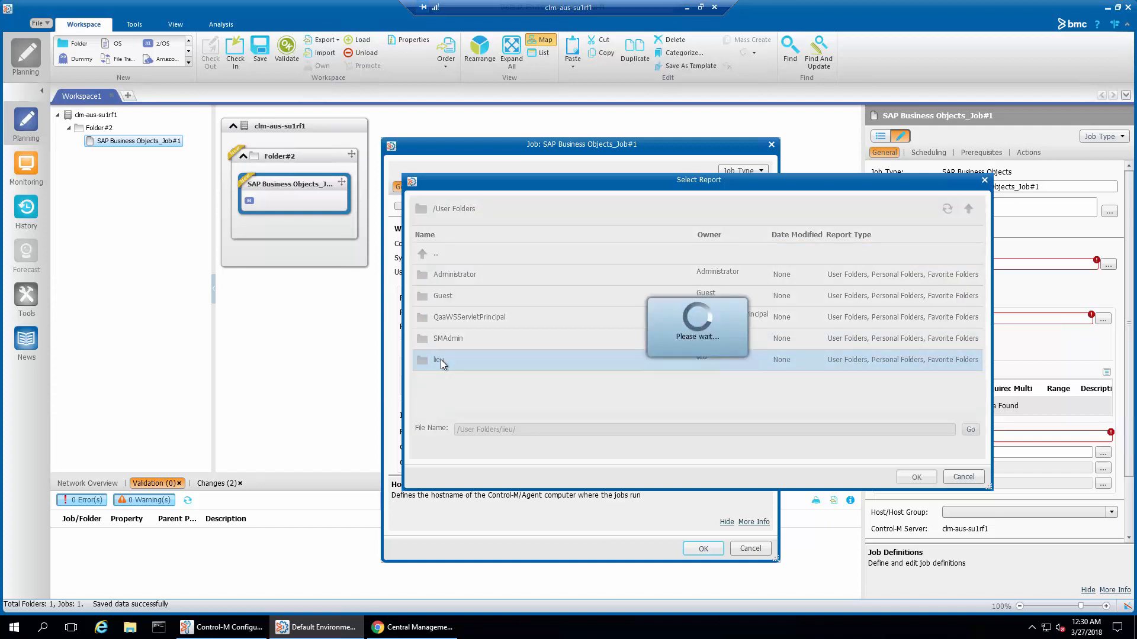
pyautogui.doubleClick(441, 360)
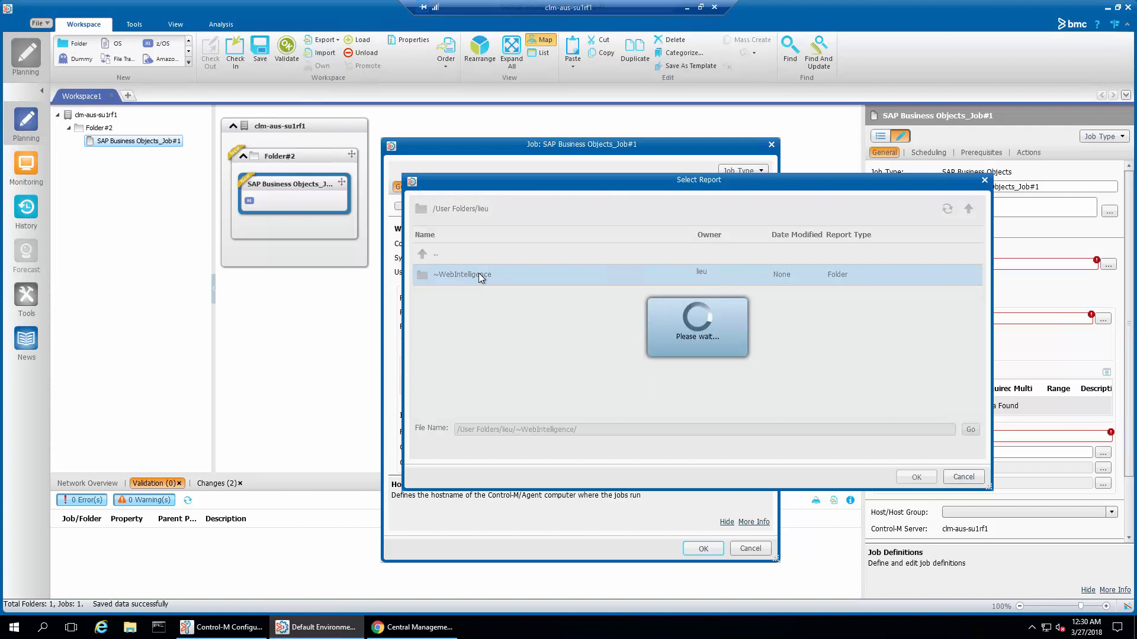
pyautogui.doubleClick(461, 275)
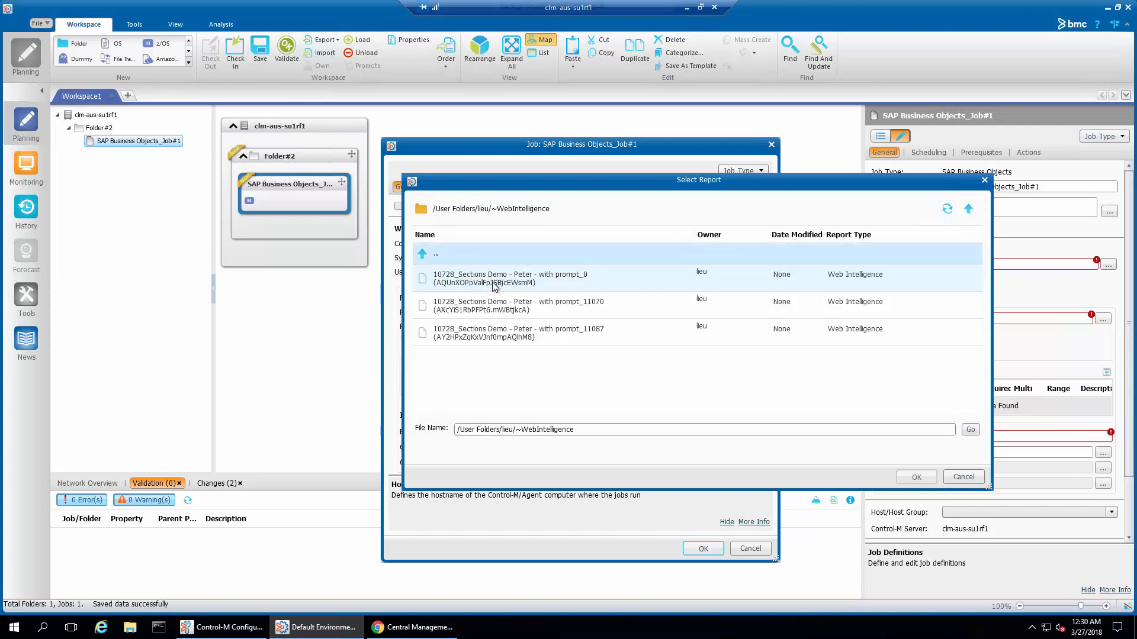